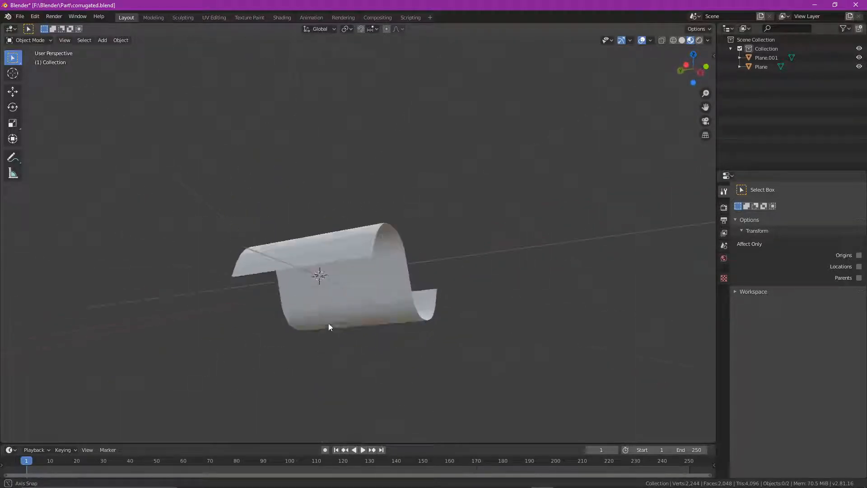
Step: Delete the old sheet objects and add a single new flat plane mesh
left_click_drag(329, 327, 292, 367)
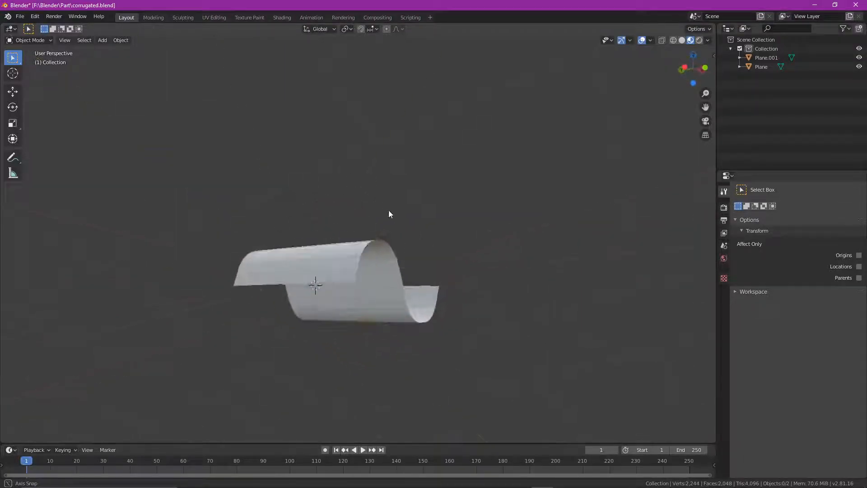
left_click_drag(388, 214, 154, 212)
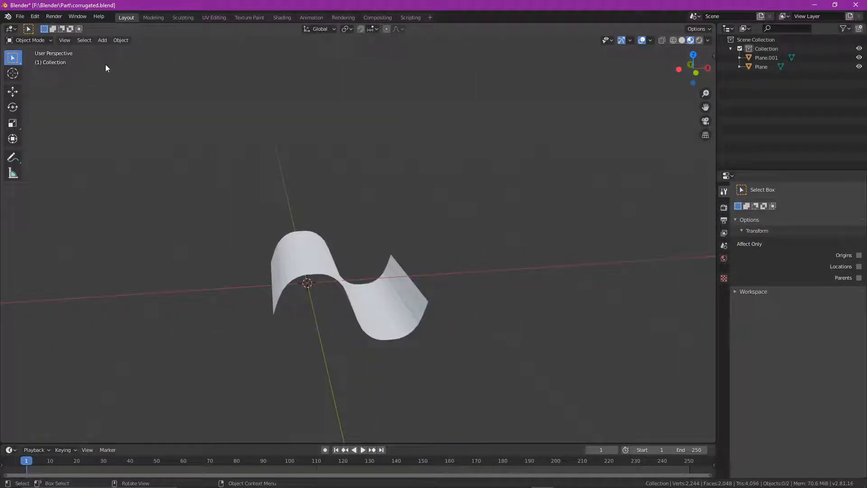
left_click(316, 265)
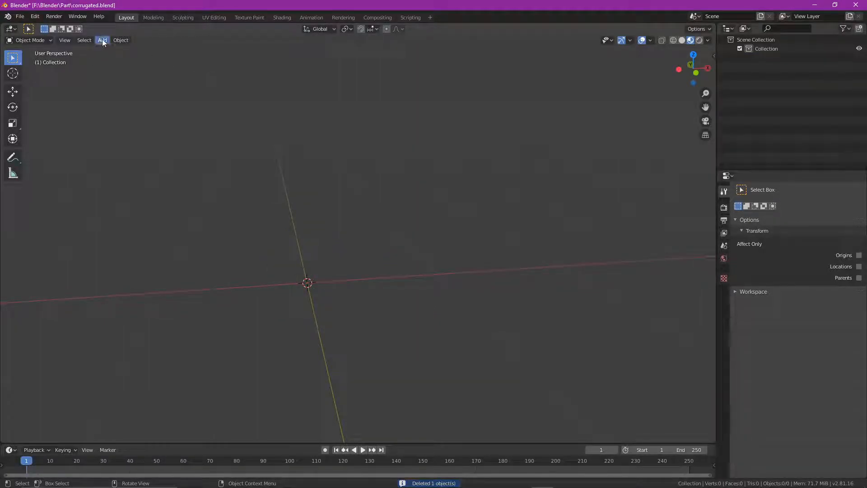
left_click(103, 40)
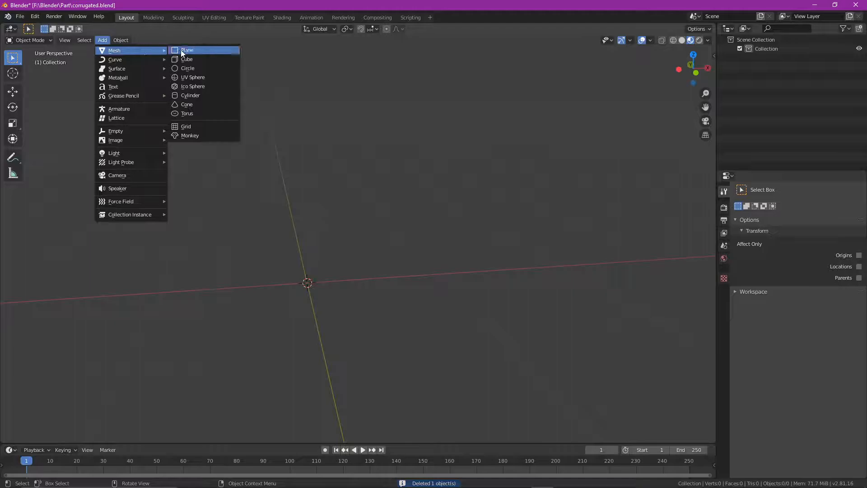
left_click(187, 49)
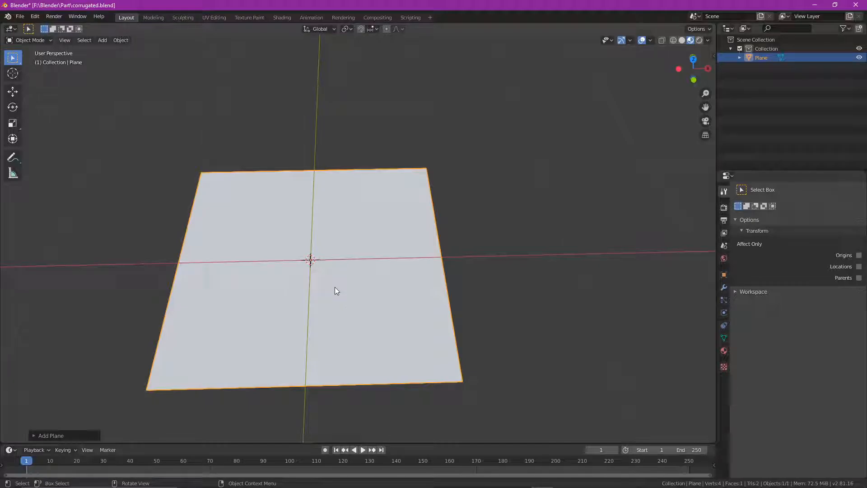
mouse_move(426, 178)
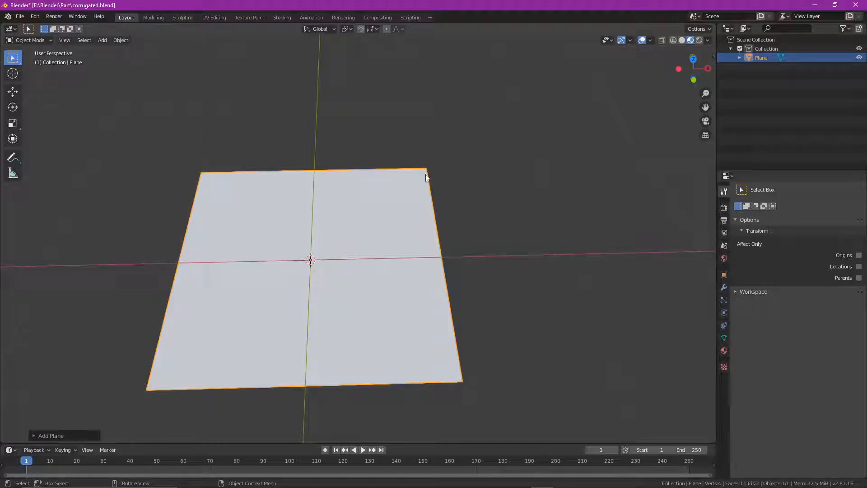
left_click_drag(426, 177, 451, 263)
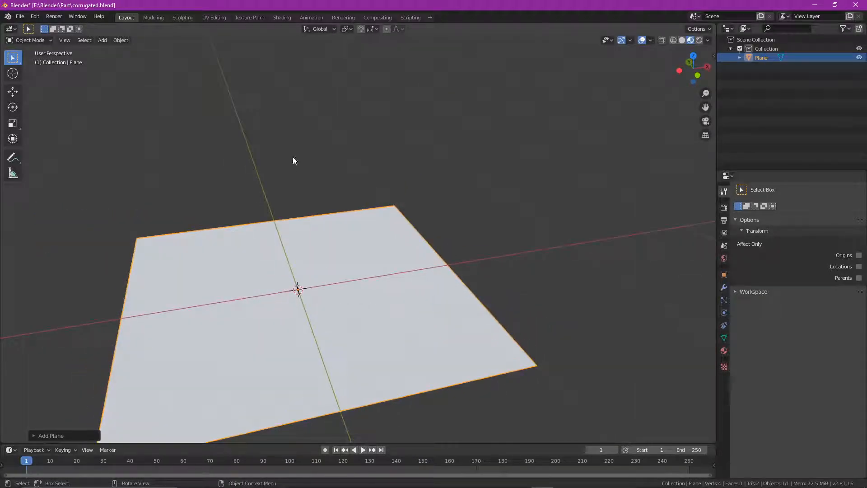
Step: Subdivide the plane repeatedly in Edit Mode into a dense grid of small faces
key("Tab")
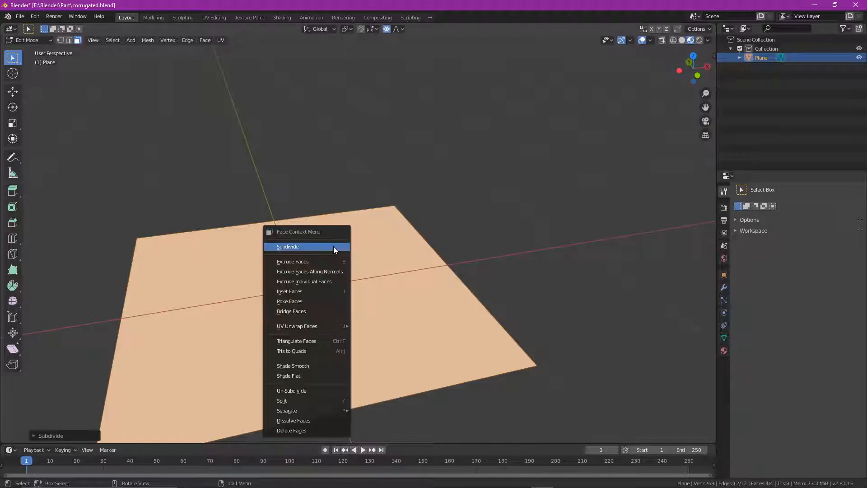
left_click(288, 246)
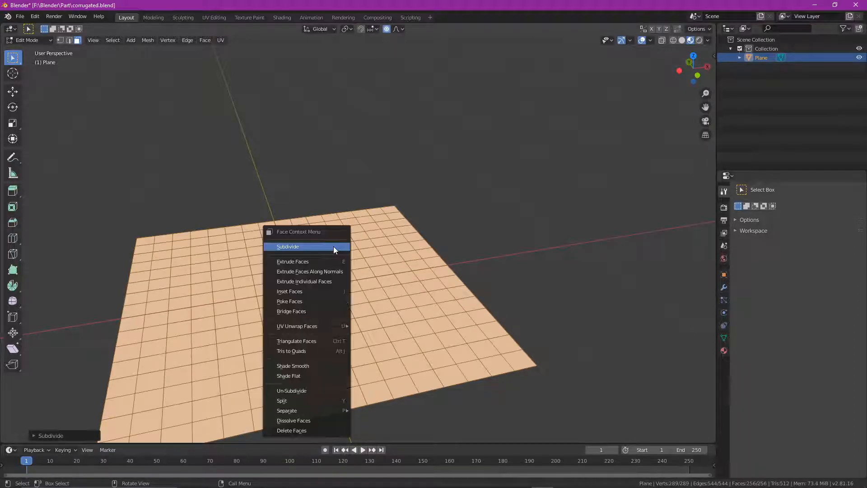
left_click(287, 245)
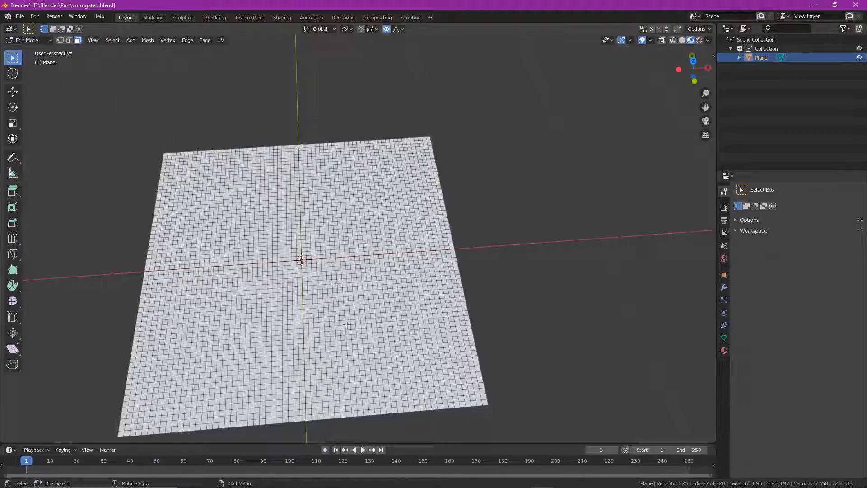
Step: Select a straight strip of faces across the centre of the grid
left_click(307, 416)
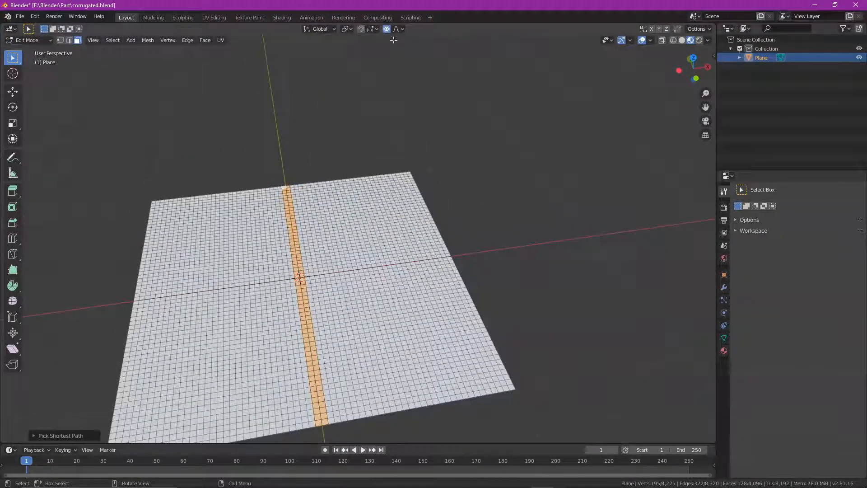
mouse_move(386, 29)
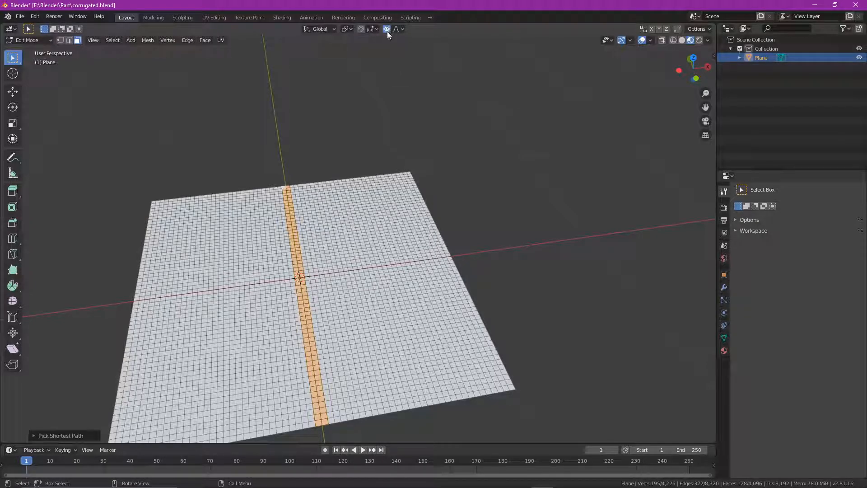
Step: Set the proportional editing falloff shape to Sphere
left_click(404, 29)
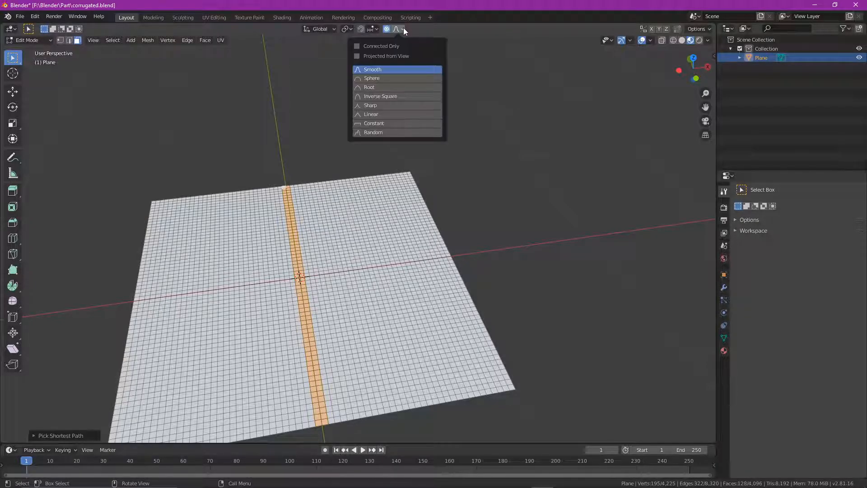
mouse_move(391, 70)
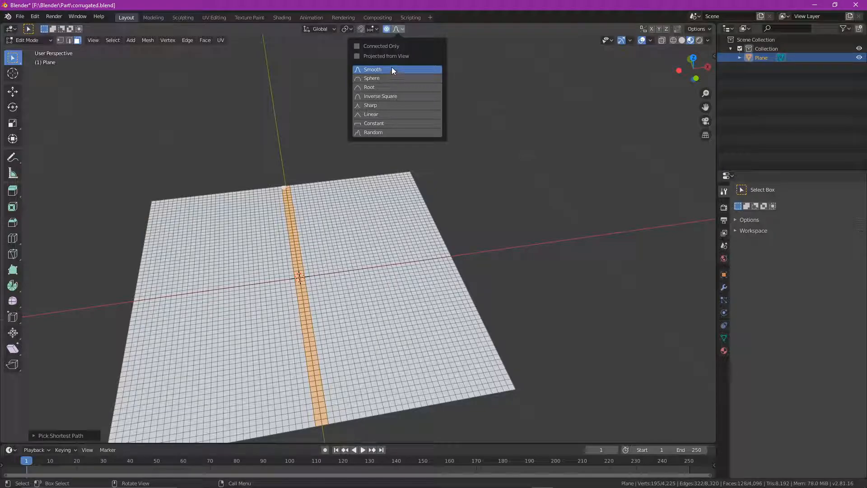
mouse_move(382, 113)
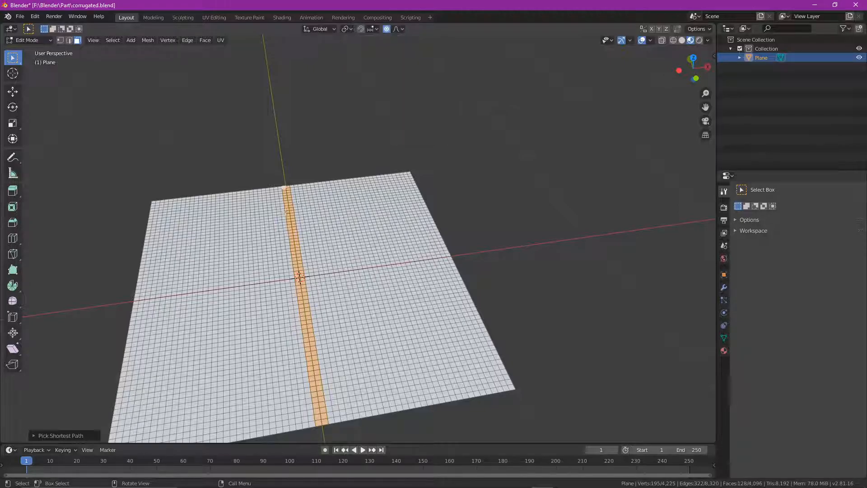
left_click(397, 29)
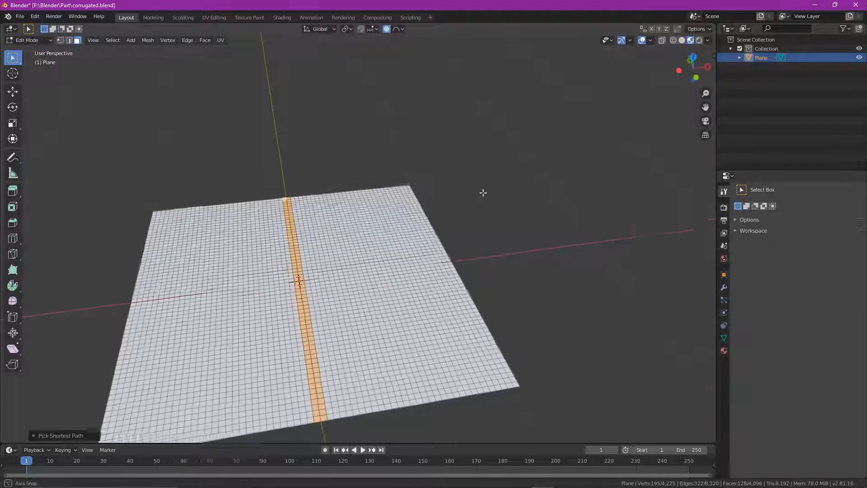
Step: Switch to front view to pull the centre strip down into a rounded trough
key("KP_1")
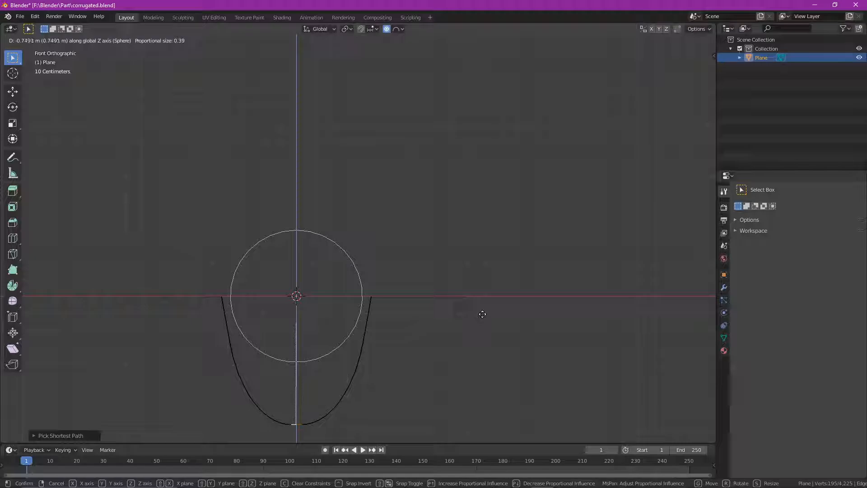
mouse_move(483, 295)
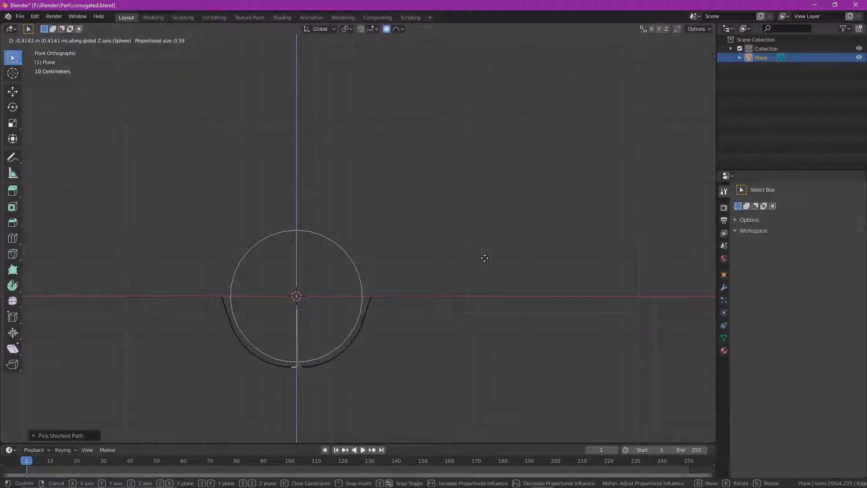
mouse_move(485, 251)
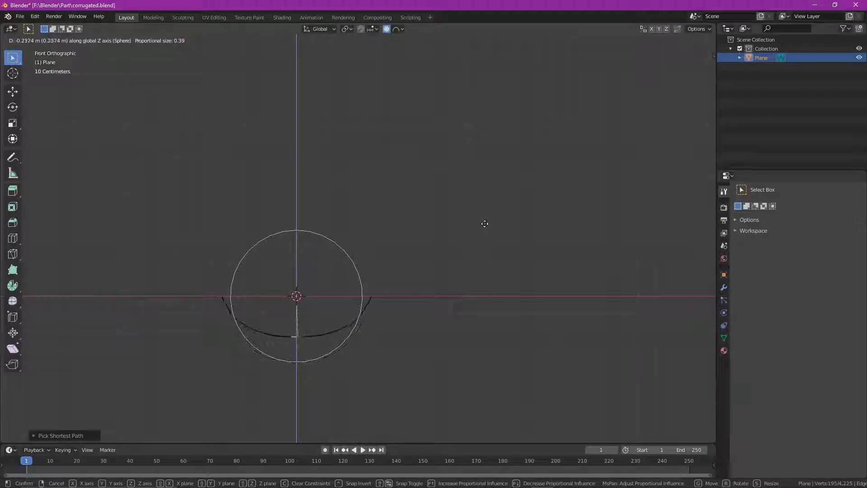
mouse_move(485, 203)
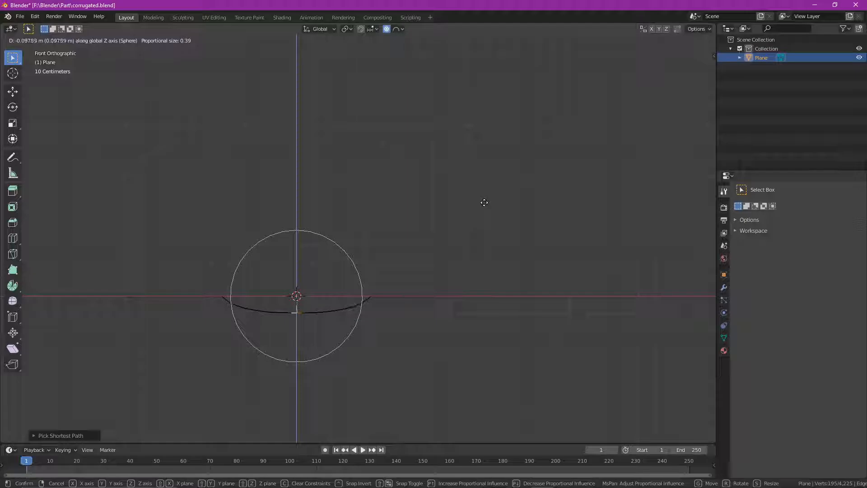
mouse_move(484, 220)
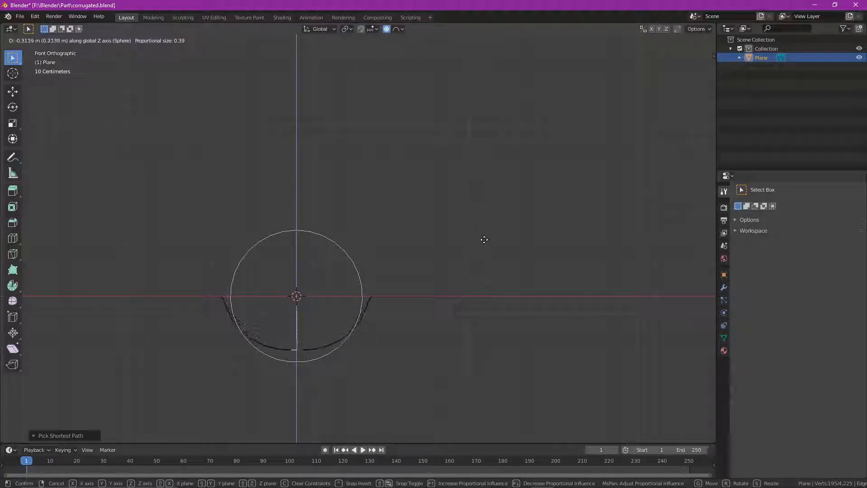
mouse_move(484, 238)
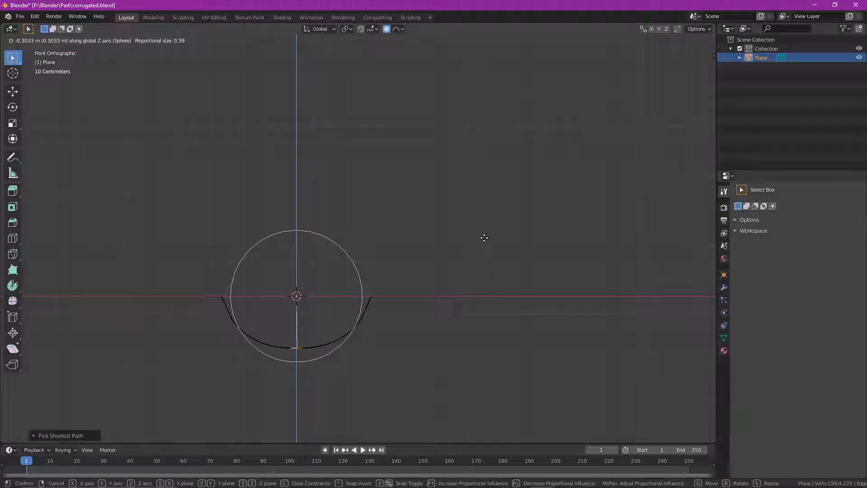
mouse_move(484, 246)
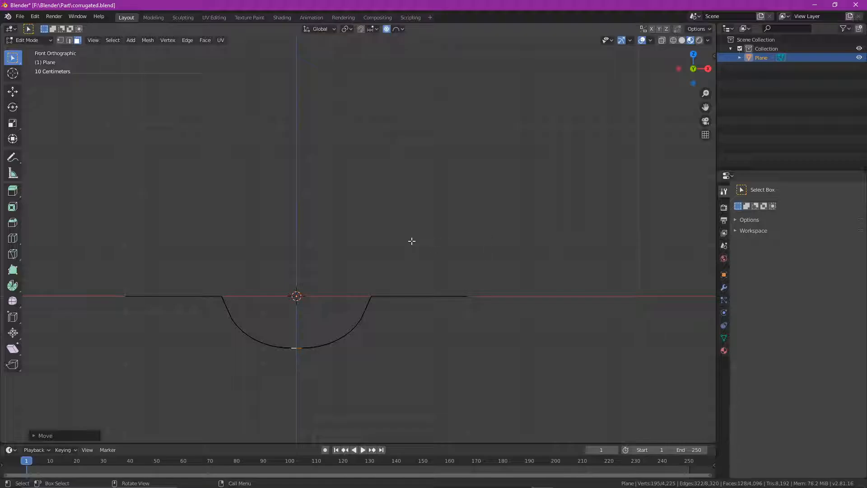
Step: Delete the flat strip and leftover sliver on the right side of the sheet
left_click_drag(412, 241, 625, 248)
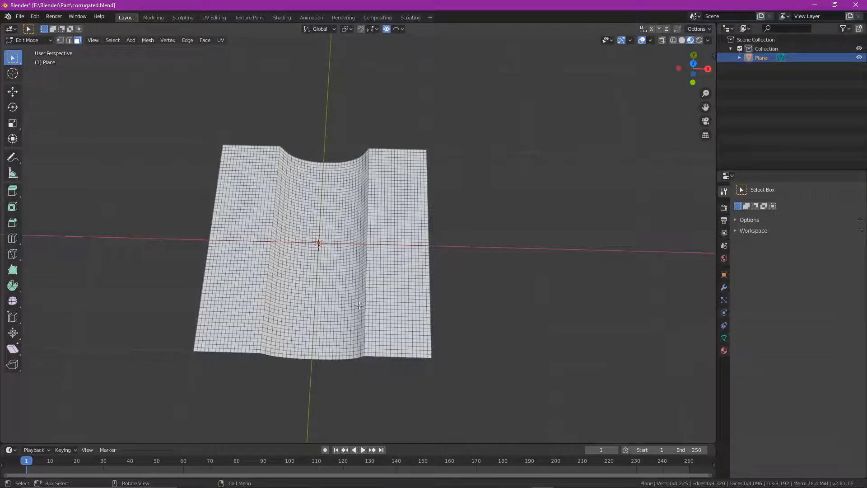
left_click_drag(365, 159, 472, 383)
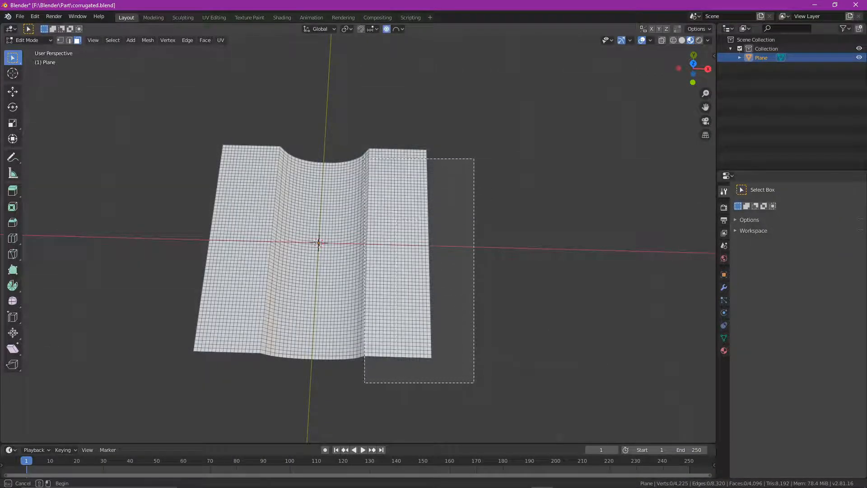
left_click_drag(365, 161, 473, 385)
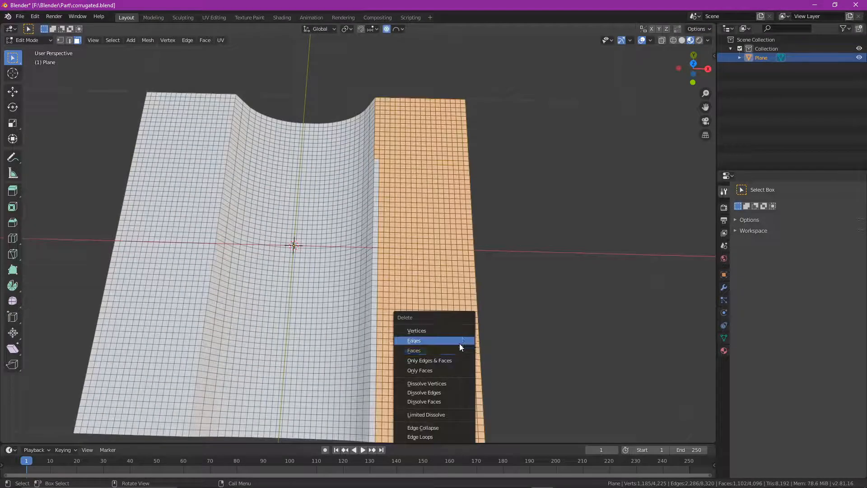
left_click(413, 351)
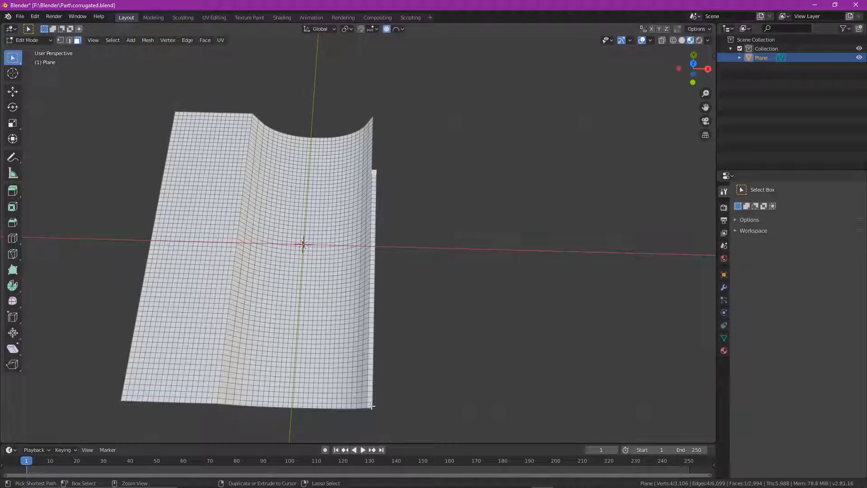
key("x")
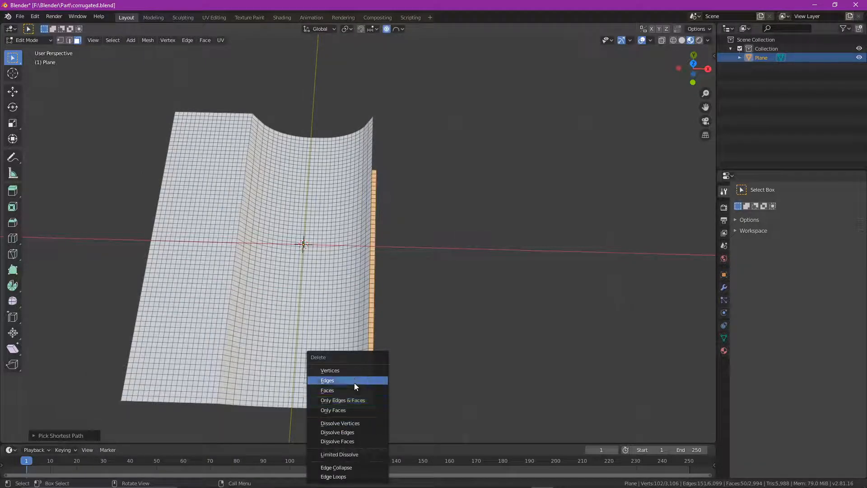
left_click(327, 380)
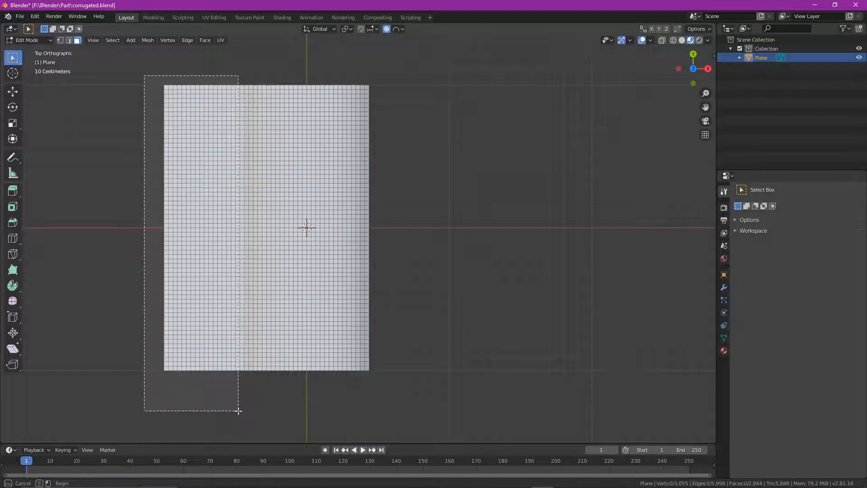
Step: Delete the faces of the flat strip on the left side, leaving only the trough
left_click_drag(145, 72, 237, 411)
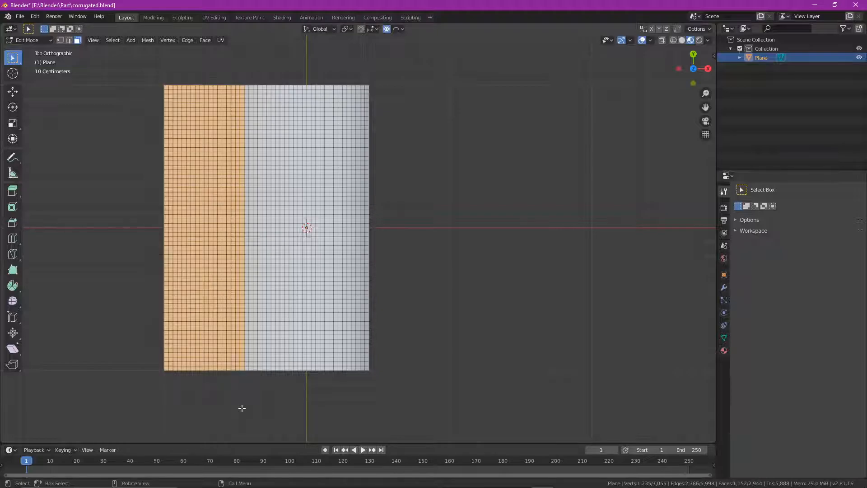
key("x")
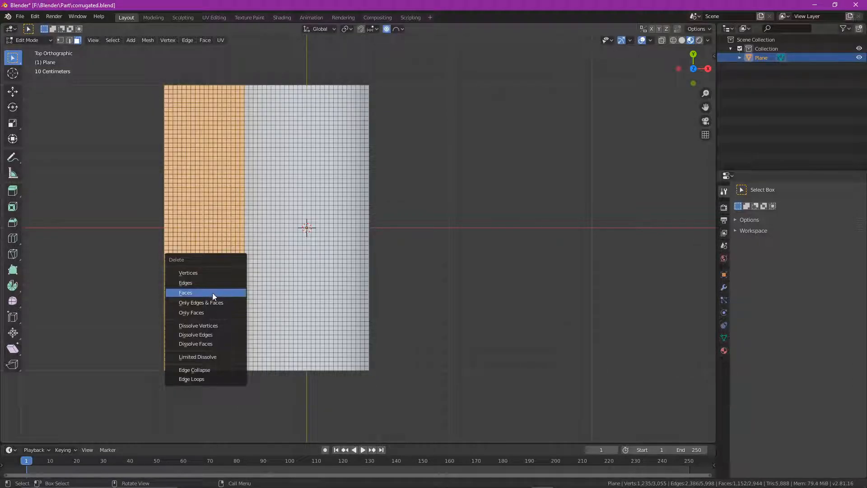
left_click(185, 293)
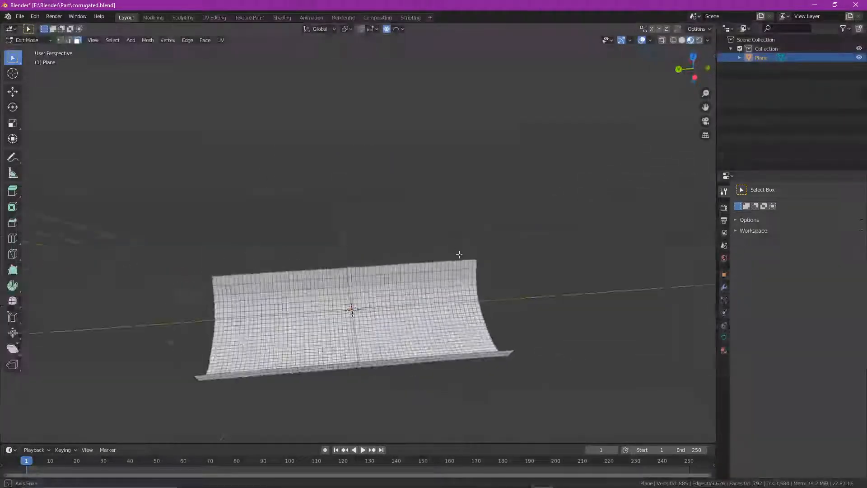
Step: Orbit around the remaining curved trough before selecting it all
left_click_drag(459, 255, 469, 339)
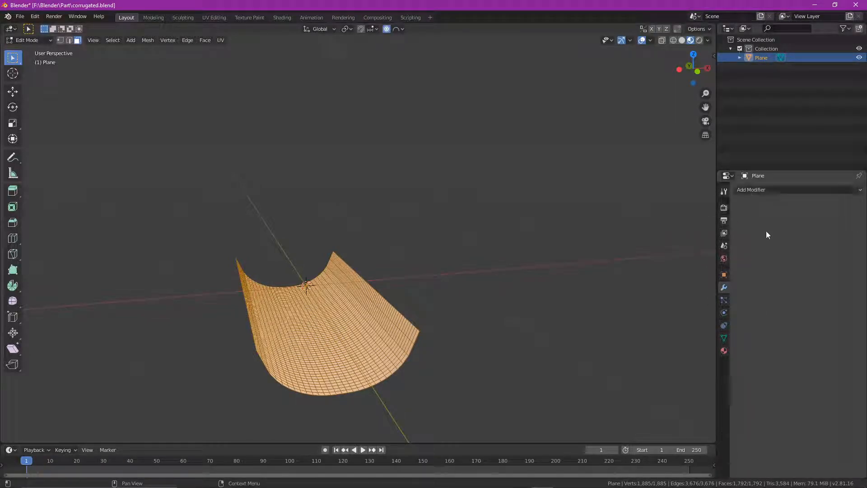
Step: Add a Solidify modifier to the trough with thickness 0.03 m
left_click(751, 189)
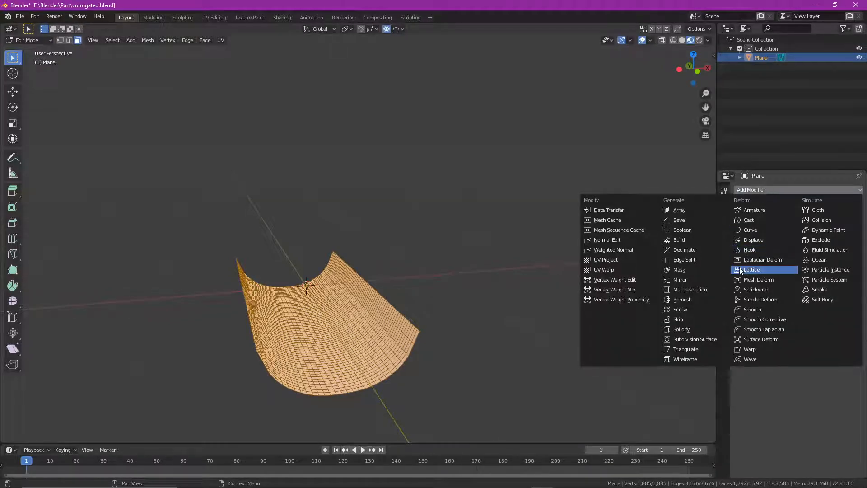
mouse_move(703, 329)
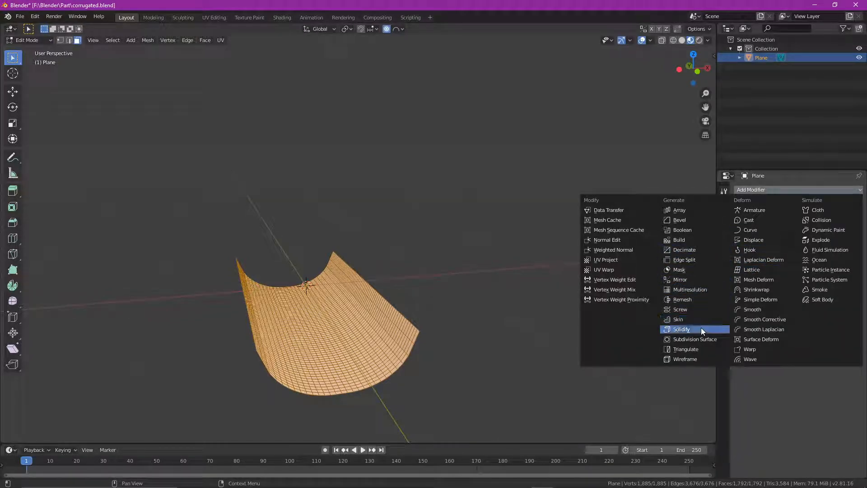
left_click(681, 329)
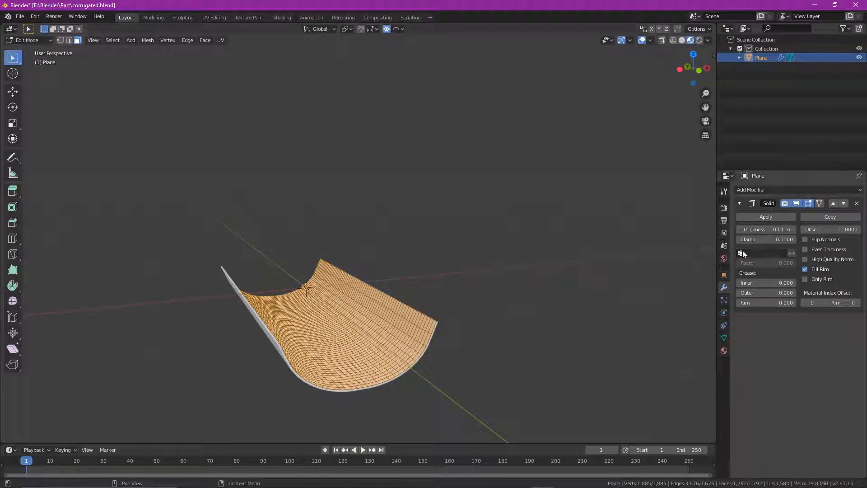
left_click_drag(766, 228, 785, 229)
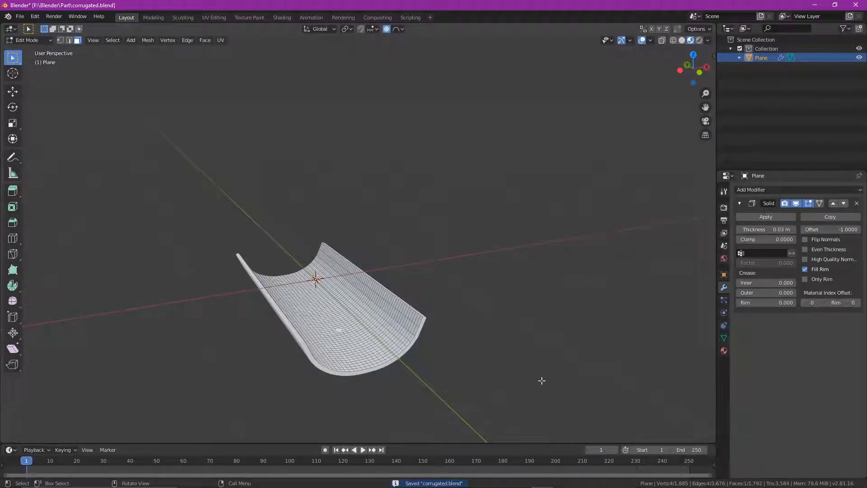
Step: In Object Mode, copy the trough as Plane.001, move it up and get rotate handles to flip it
left_click(28, 39)
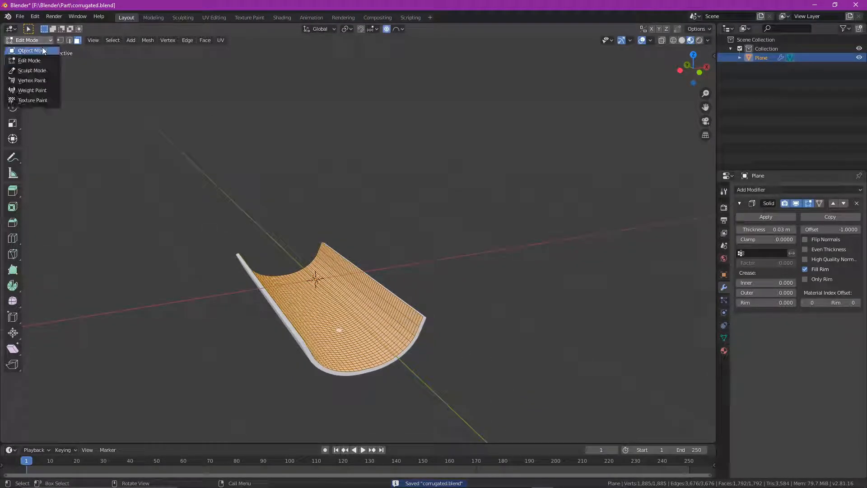
left_click(30, 51)
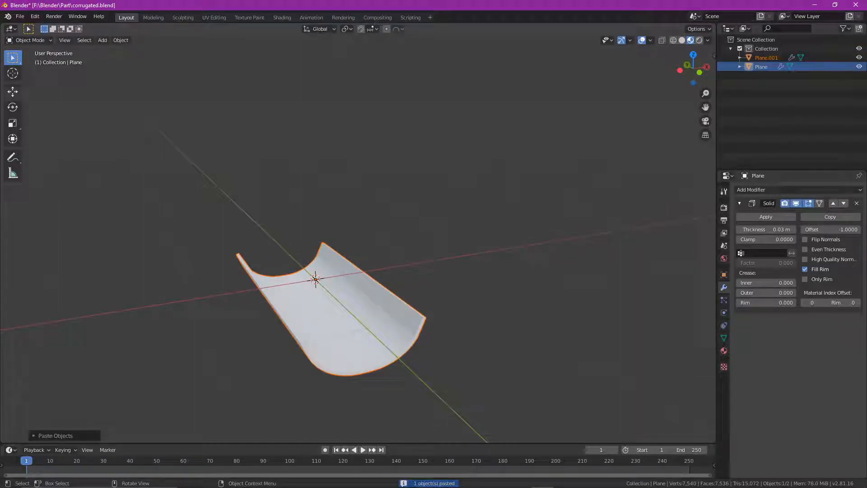
left_click(12, 90)
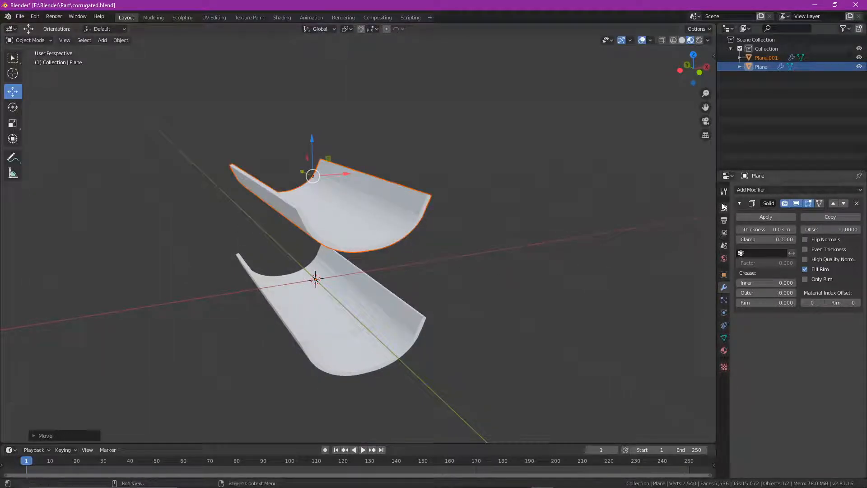
left_click(724, 221)
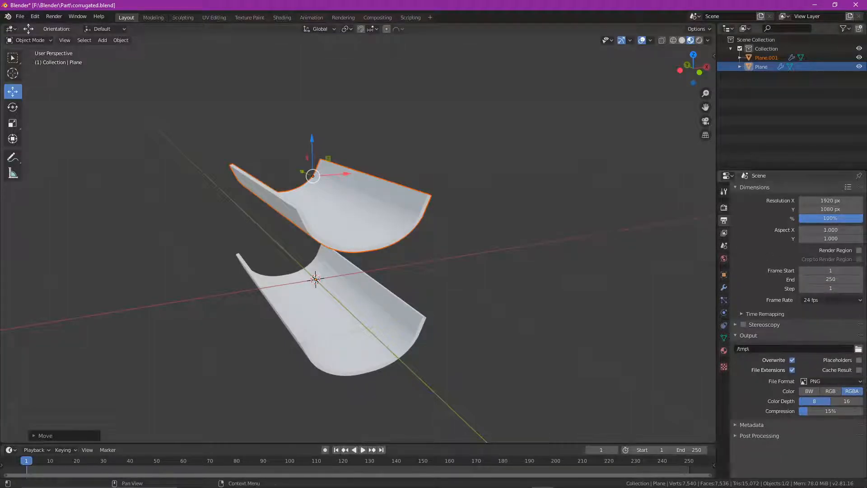
left_click(723, 232)
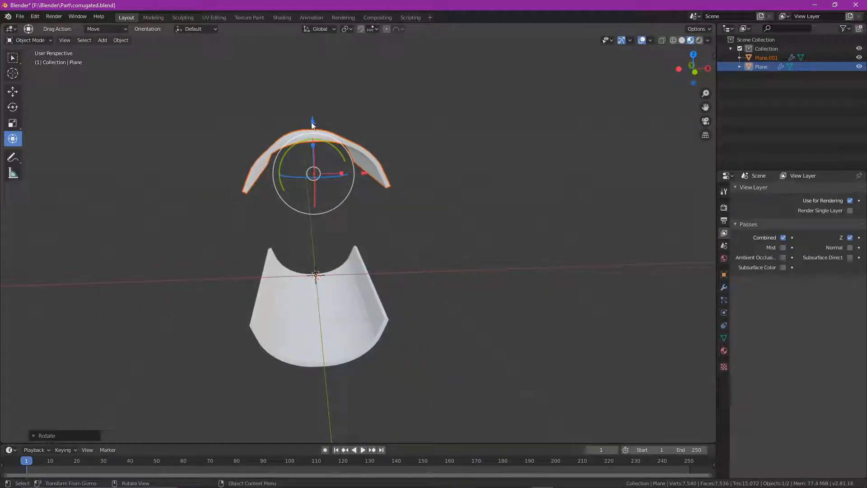
Step: Move the flipped copy Plane.001 against the original to form the S profile
left_click(12, 91)
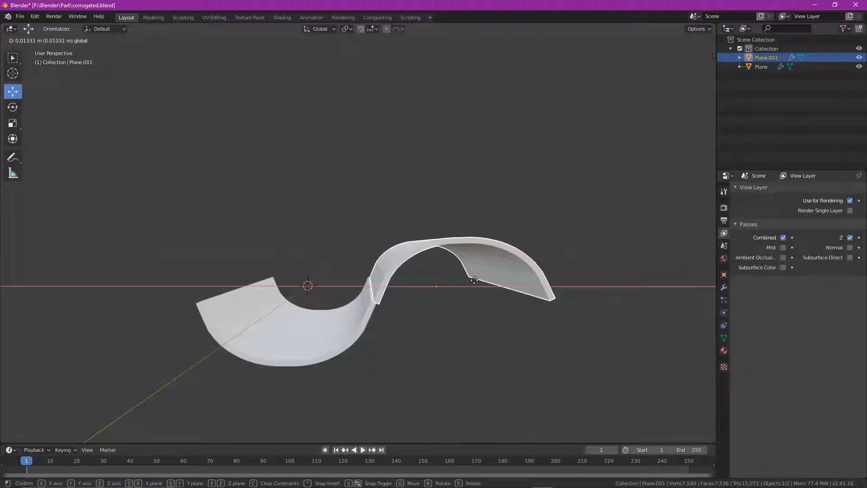
left_click(474, 280)
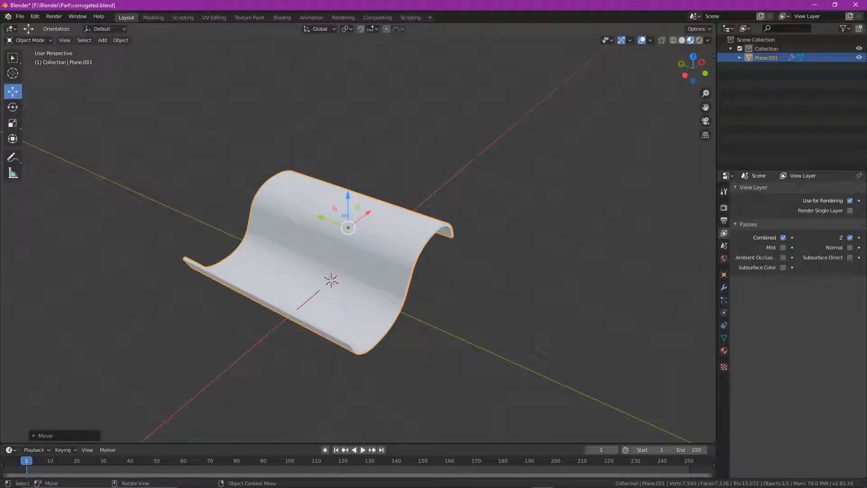
left_click(12, 123)
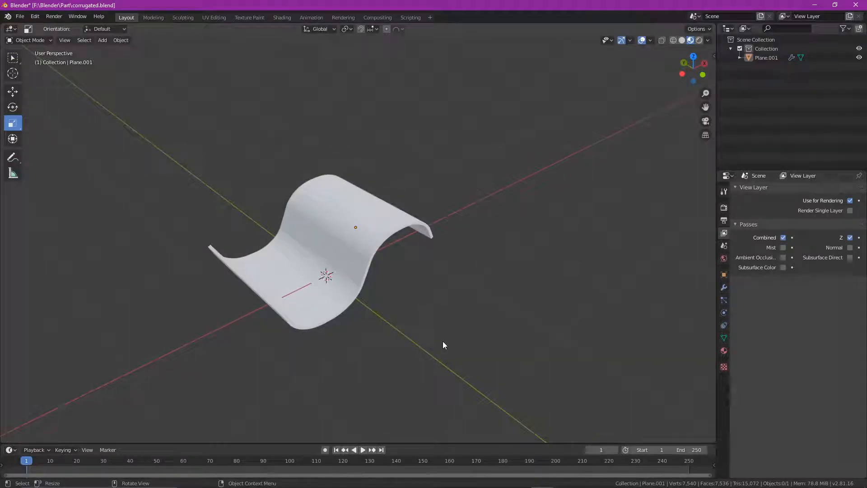
key("ctrl+s")
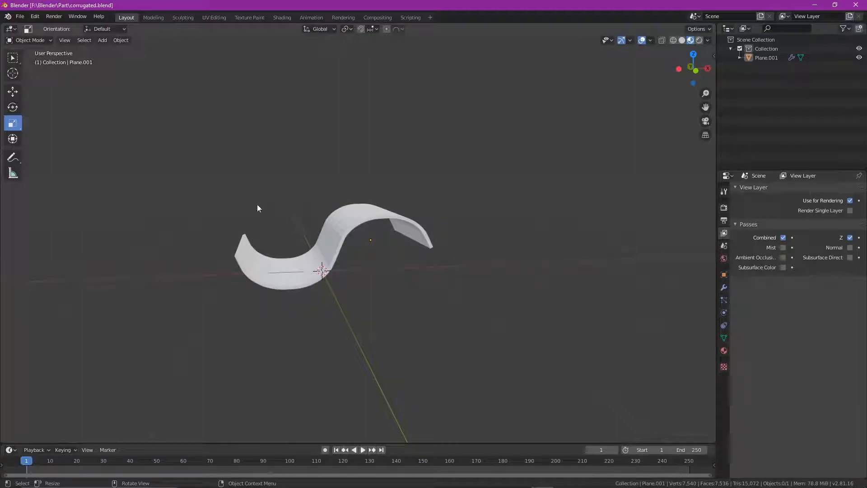
left_click(12, 106)
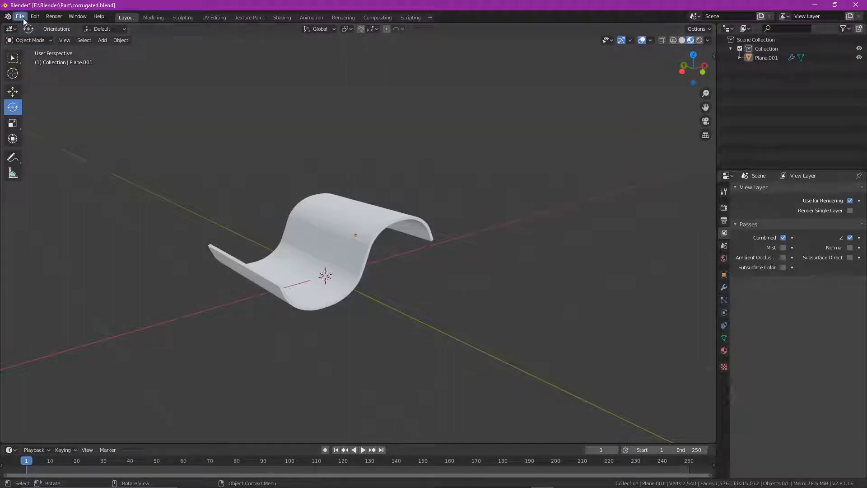
left_click(19, 16)
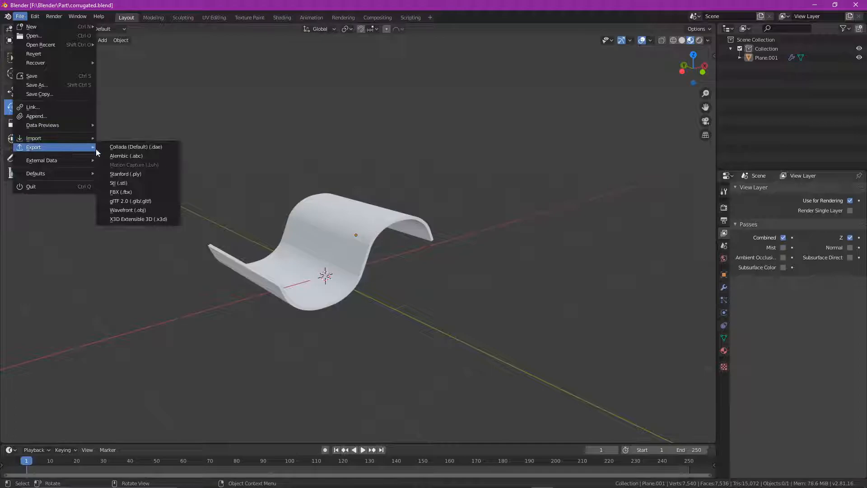
mouse_move(120, 191)
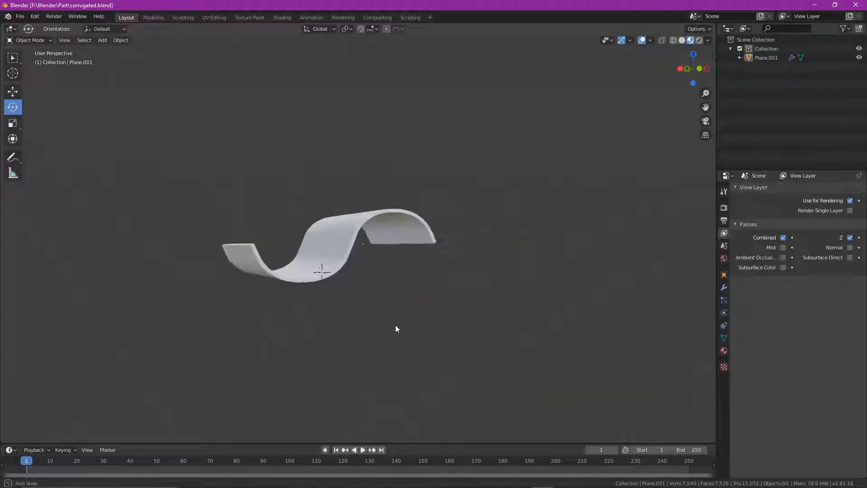
left_click_drag(396, 329, 381, 357)
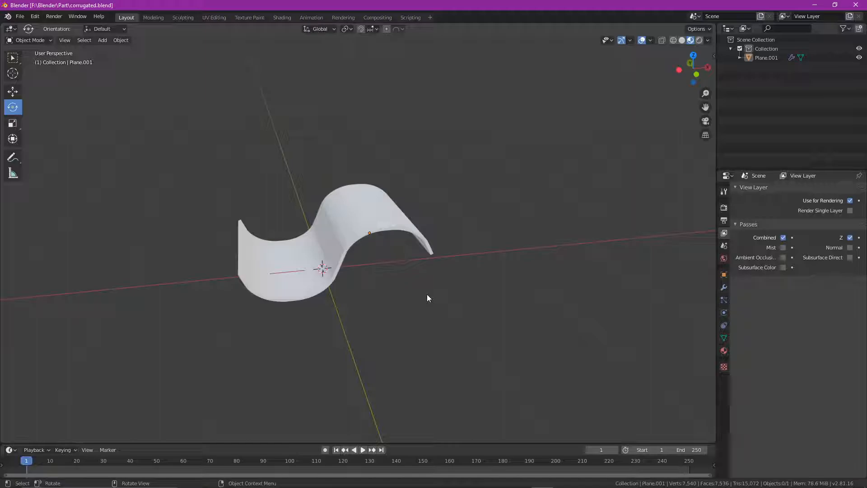
mouse_move(275, 318)
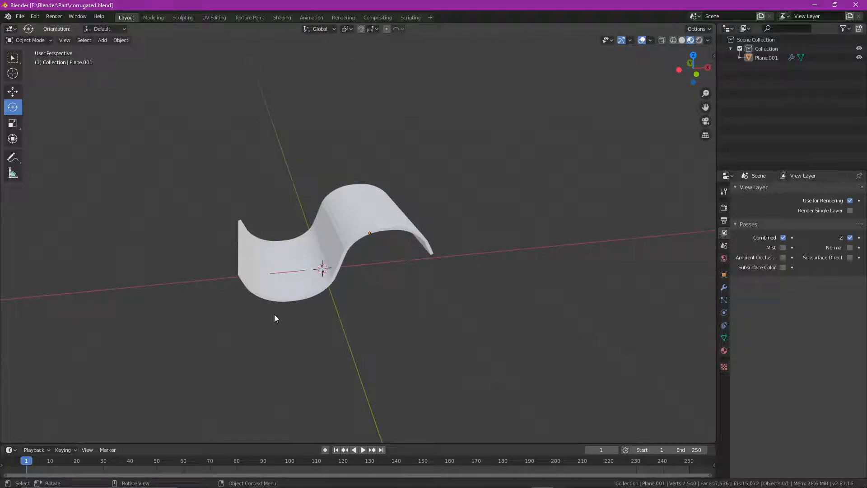